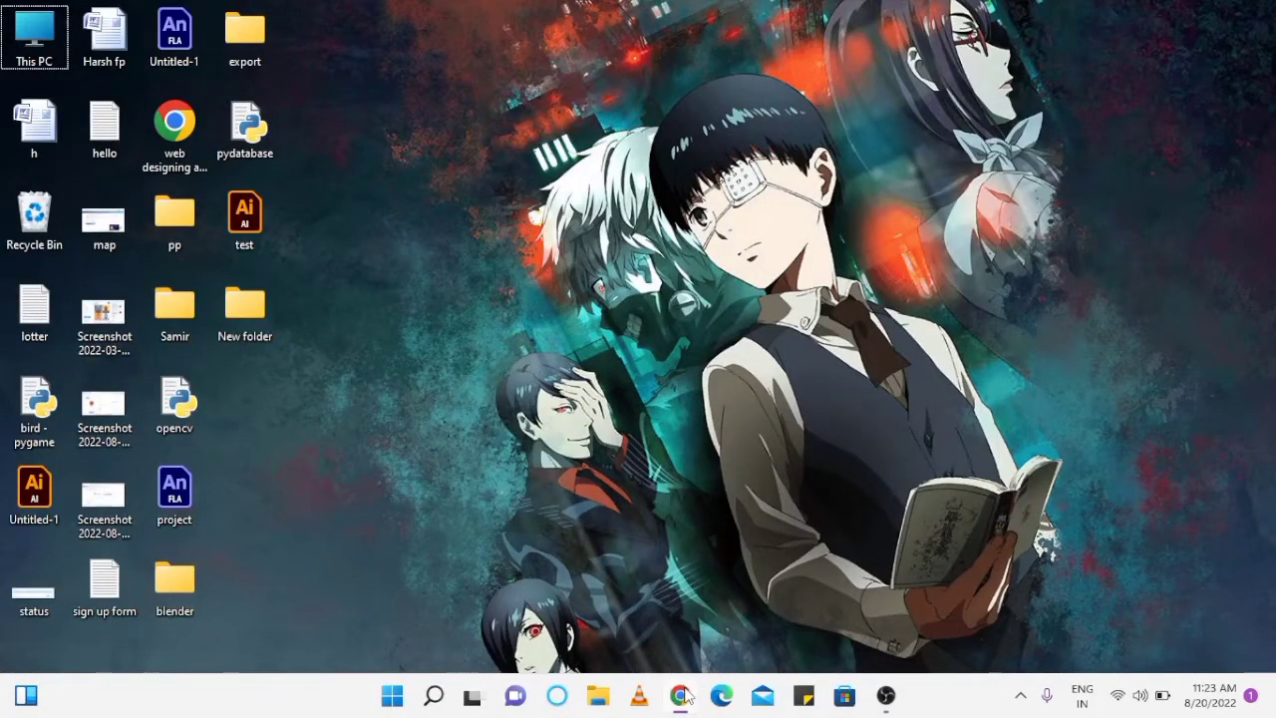
- Reach the Scotiabank Canada personal banking home page via a Google search for 'scotia bank'
{"action": "left_click", "coordinate": [678, 694]}
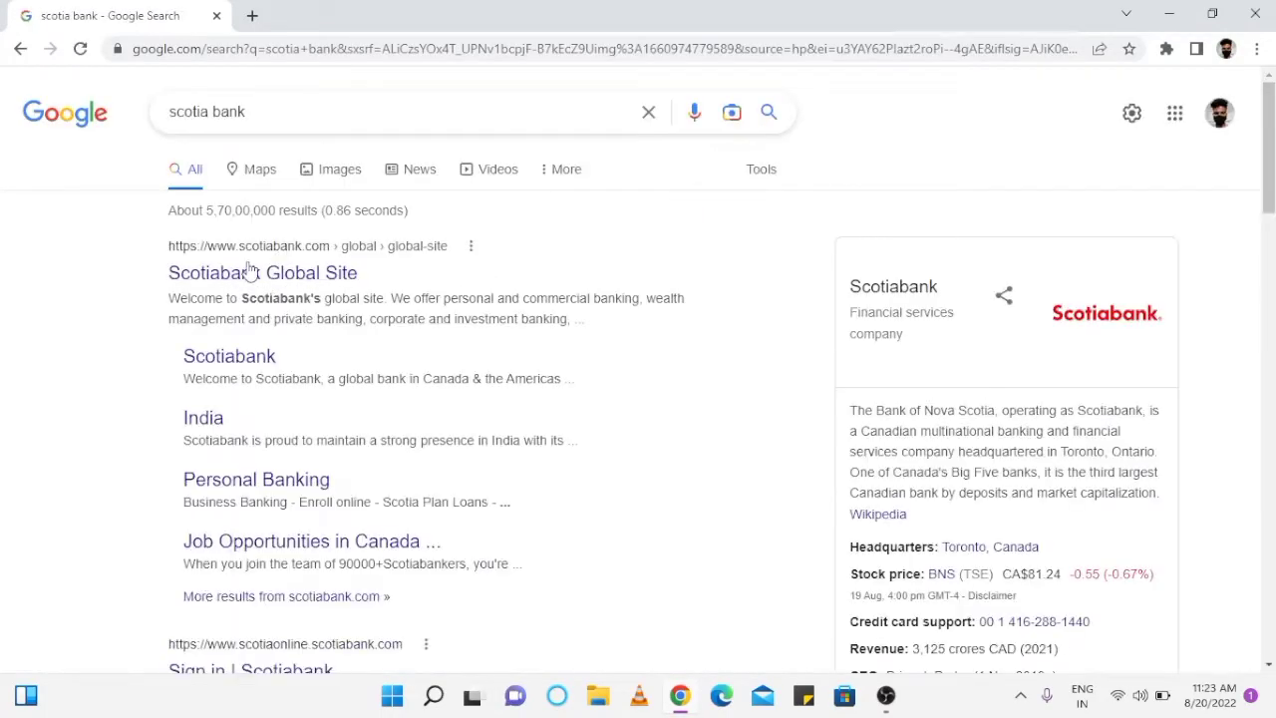
{"action": "left_click", "coordinate": [263, 271]}
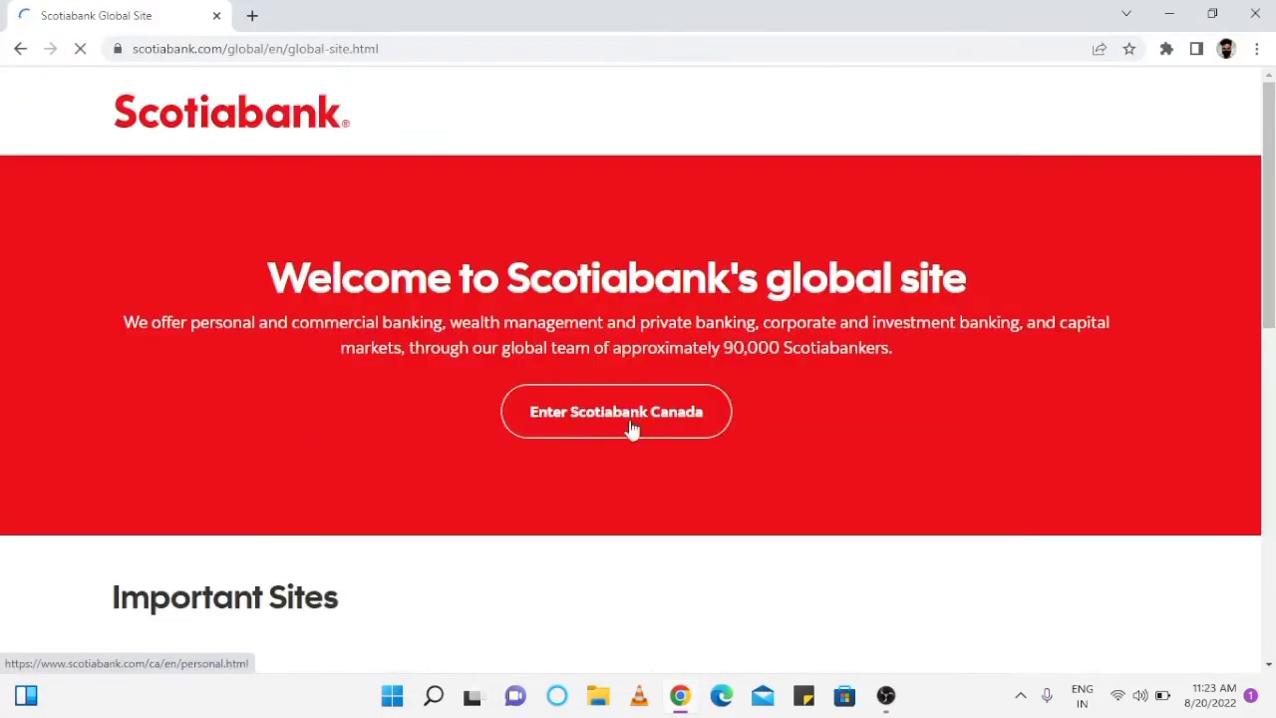
{"action": "left_click", "coordinate": [616, 411]}
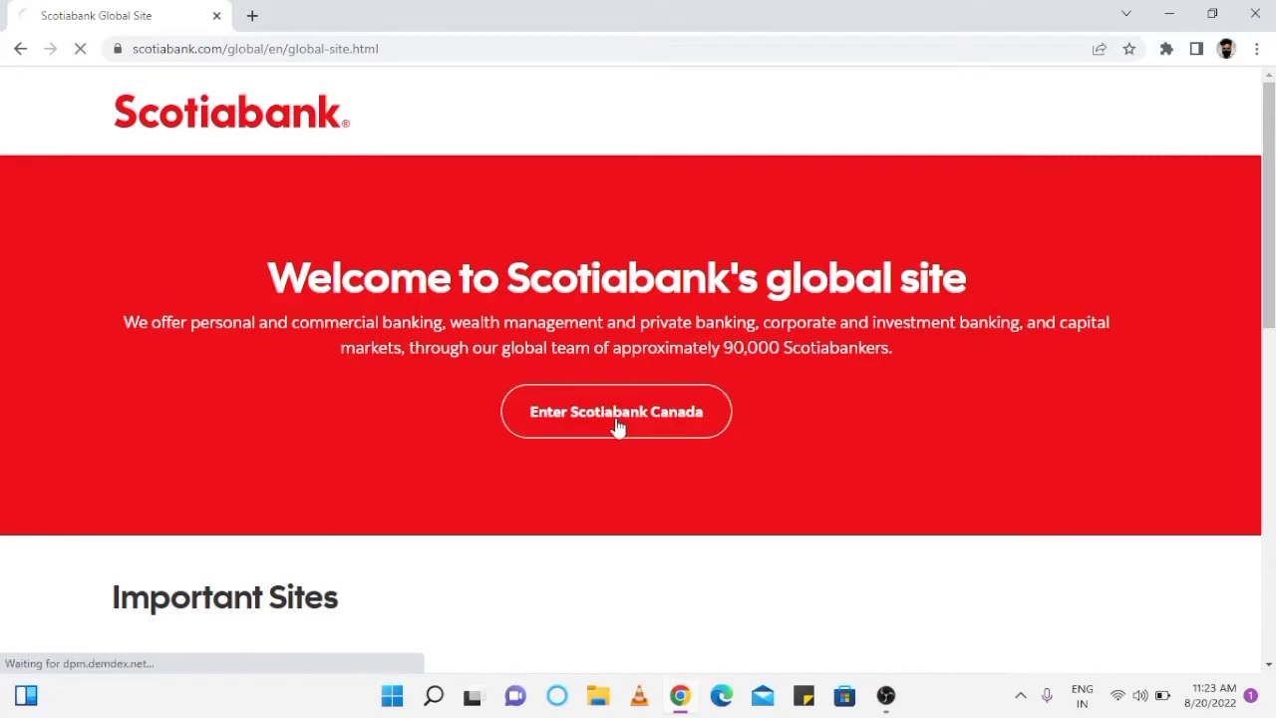
{"action": "left_click", "coordinate": [614, 411]}
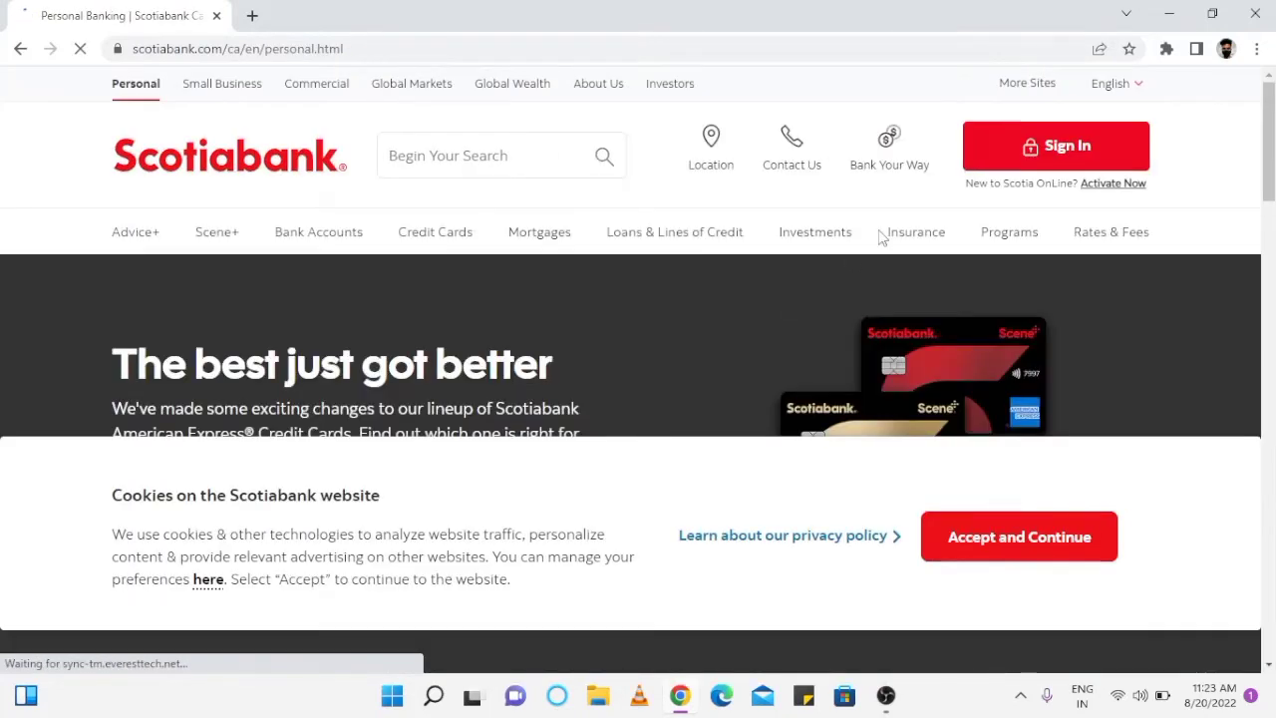
{"action": "left_click", "coordinate": [1054, 146]}
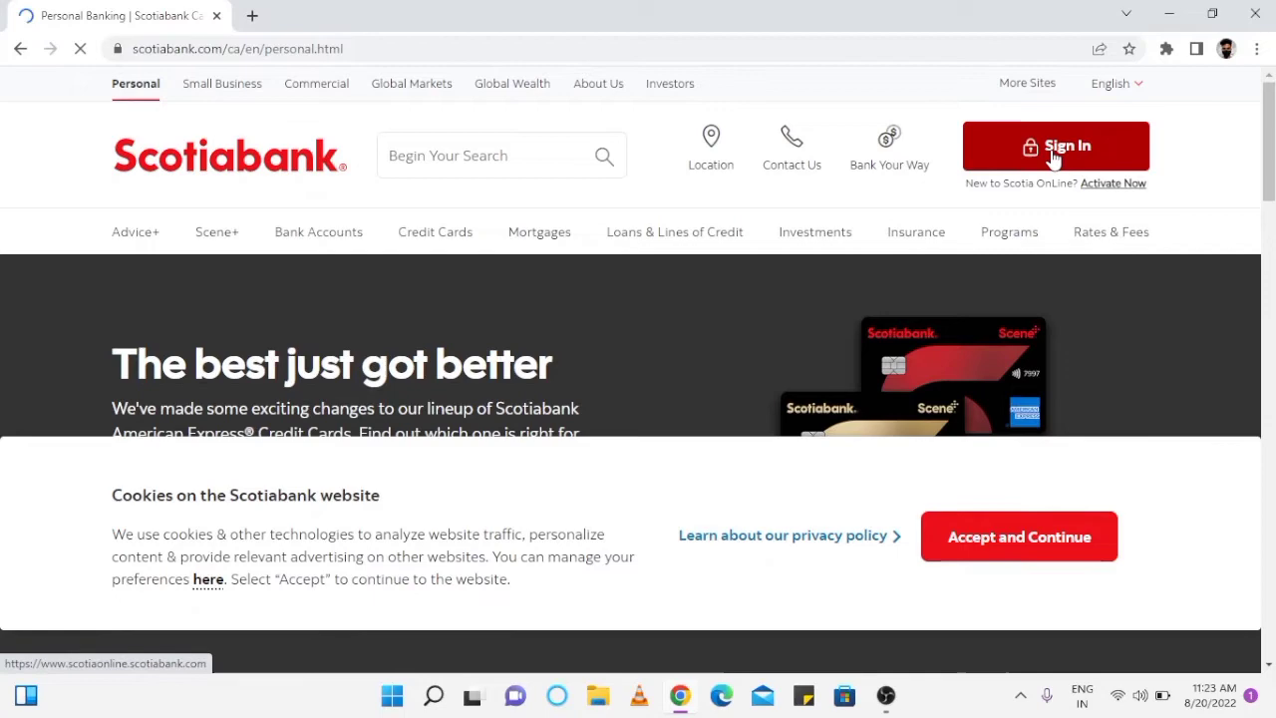
- From Sign In, choose 'Set them up now' to reach the username and password setup form
{"action": "left_click", "coordinate": [1055, 145]}
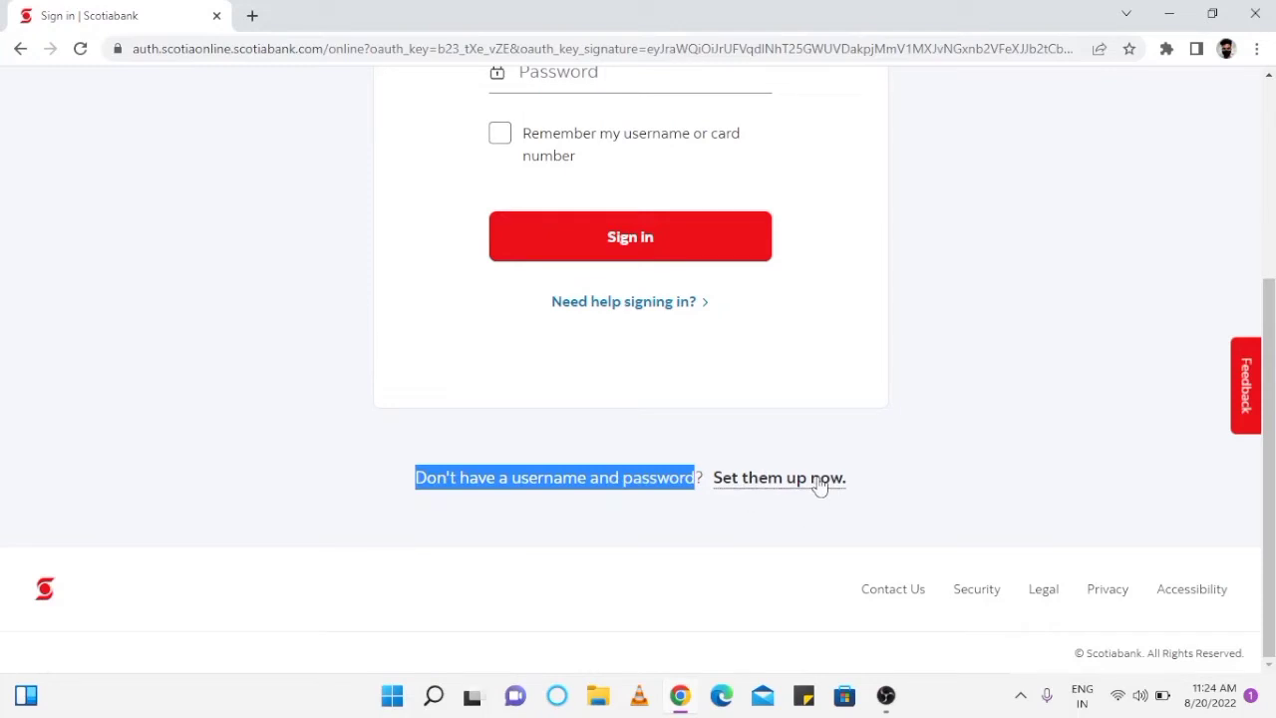
{"action": "left_click", "coordinate": [777, 479]}
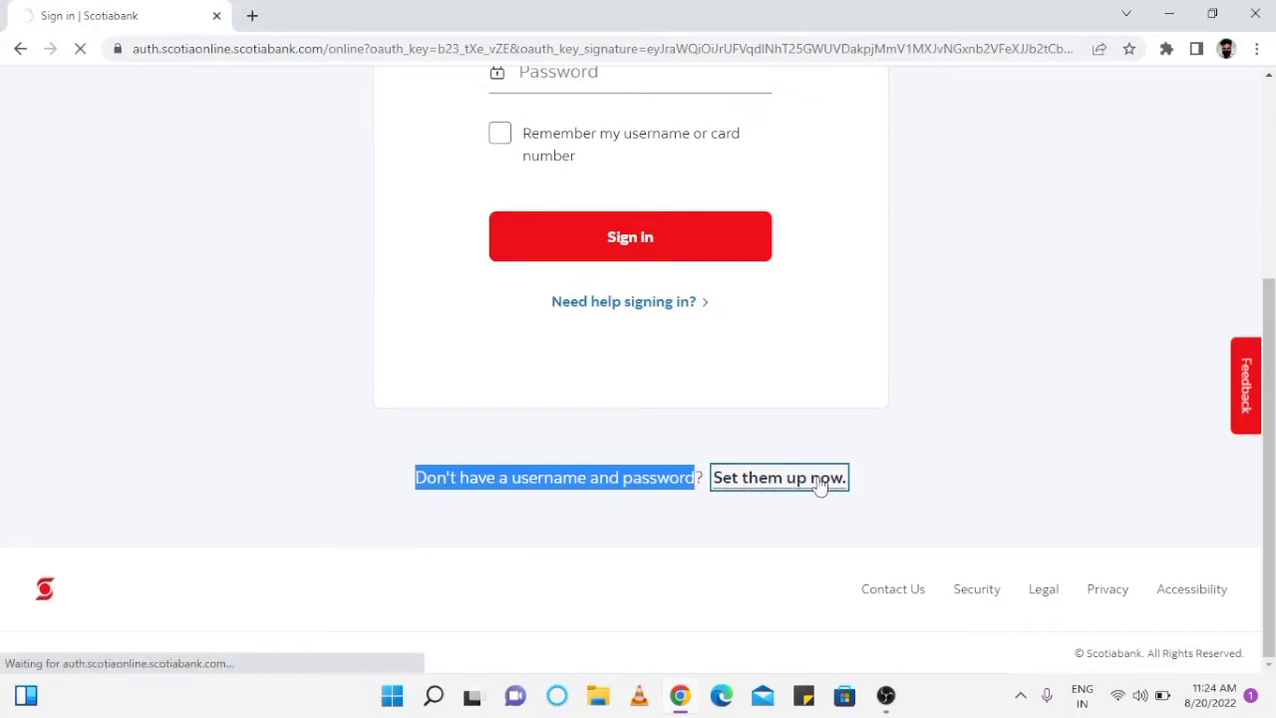
{"action": "left_click", "coordinate": [778, 478]}
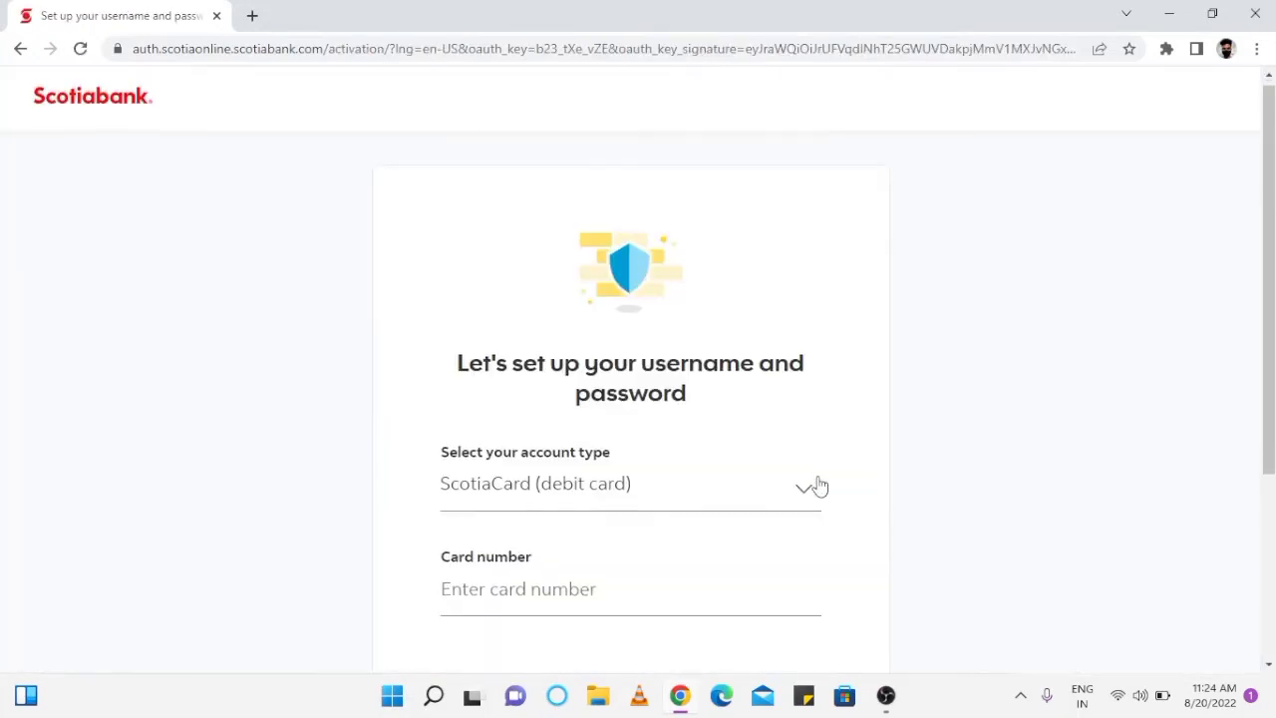
{"action": "scroll", "scroll_direction": "down", "scroll_amount": 3}
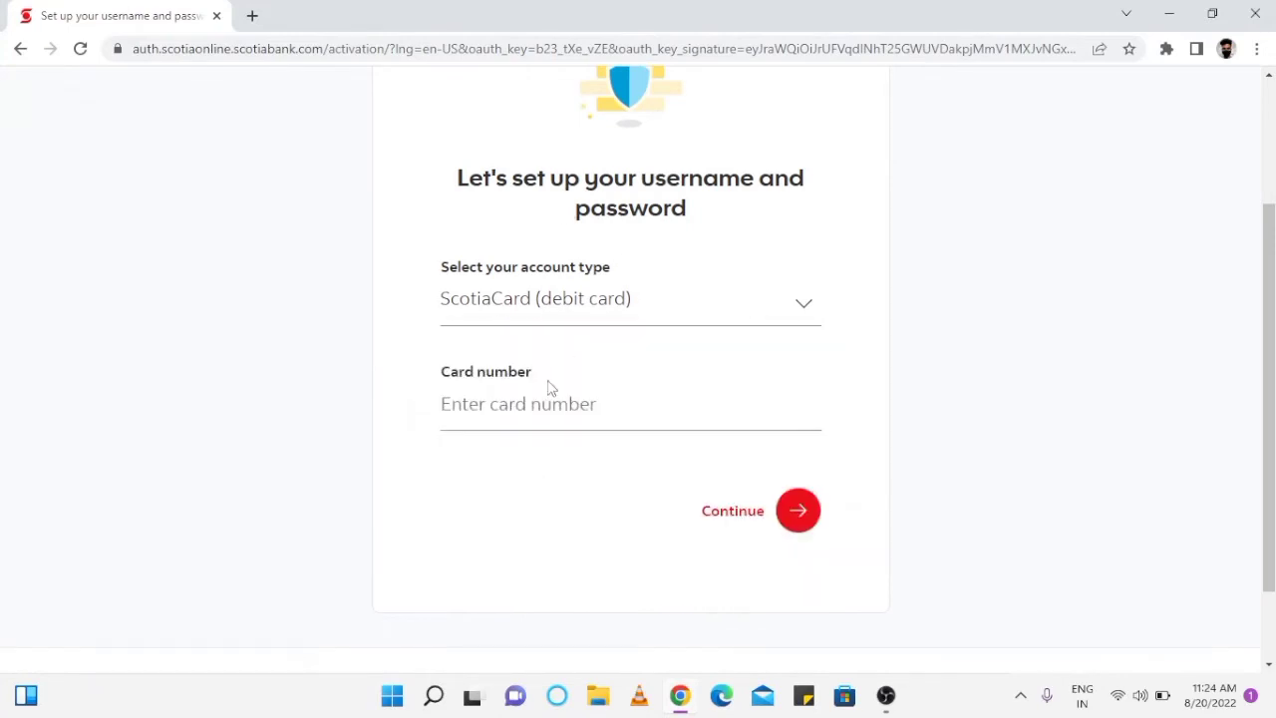
- Enter the card number and a valid password, then continue to the security questions form
{"action": "left_click", "coordinate": [797, 510]}
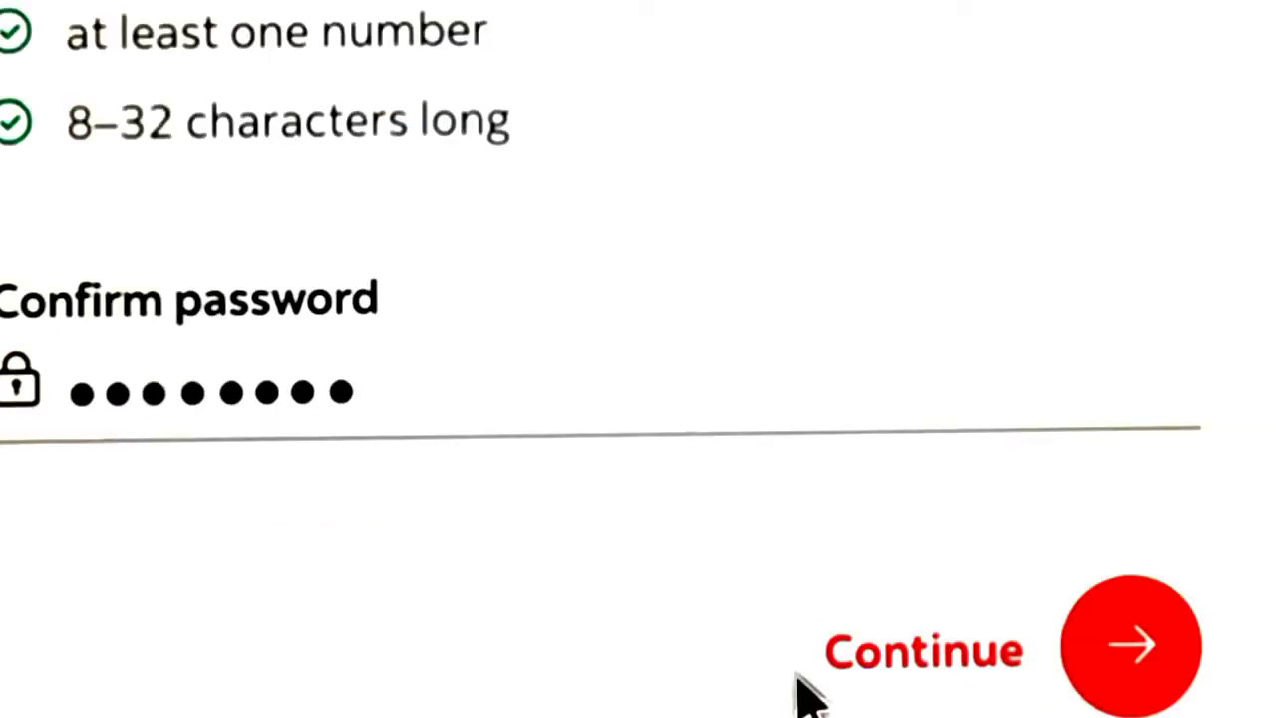
{"action": "left_click", "coordinate": [1126, 642]}
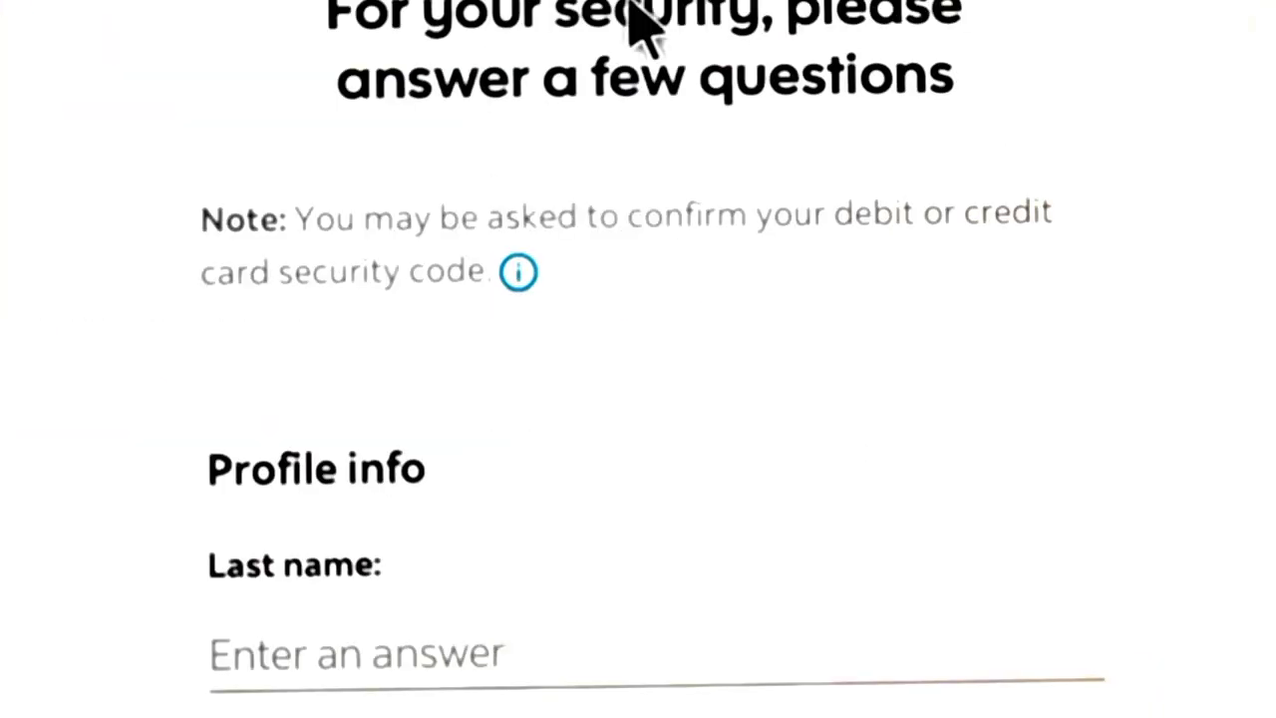
{"action": "scroll", "scroll_direction": "down", "scroll_amount": 3}
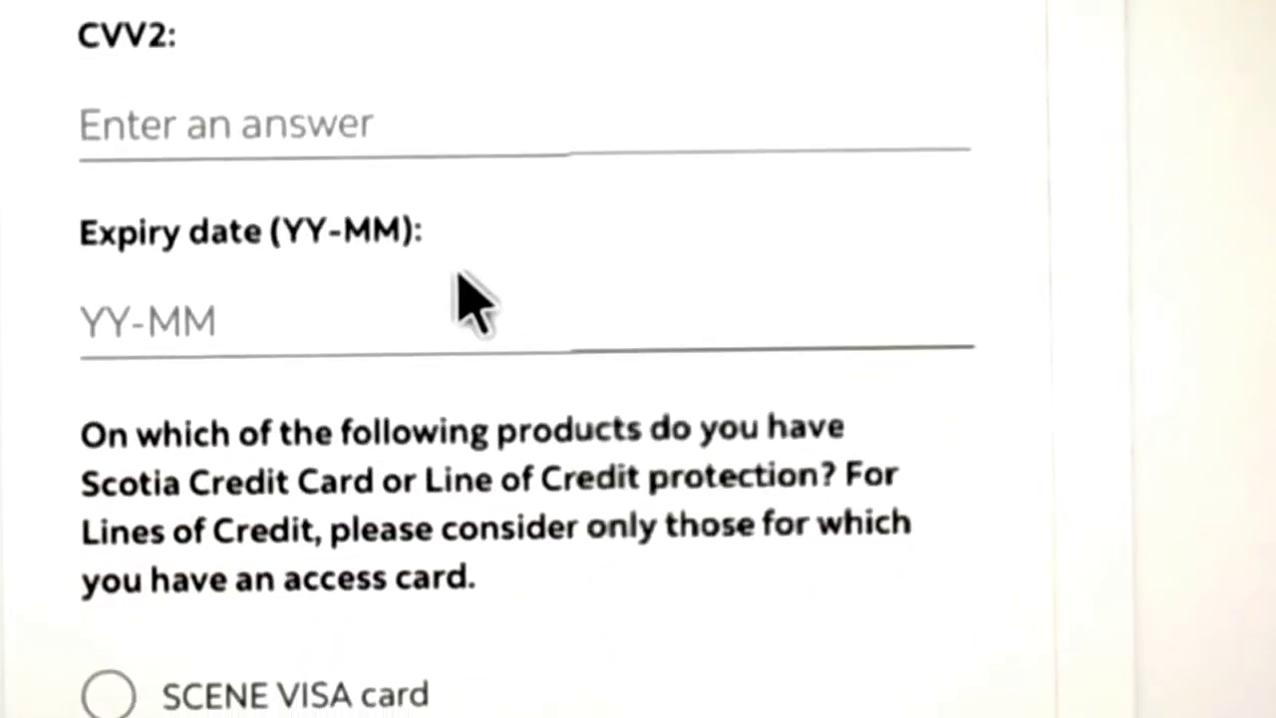
- Scroll through the security questions to the activation confirmation page
{"action": "scroll", "scroll_direction": "down", "scroll_amount": 3}
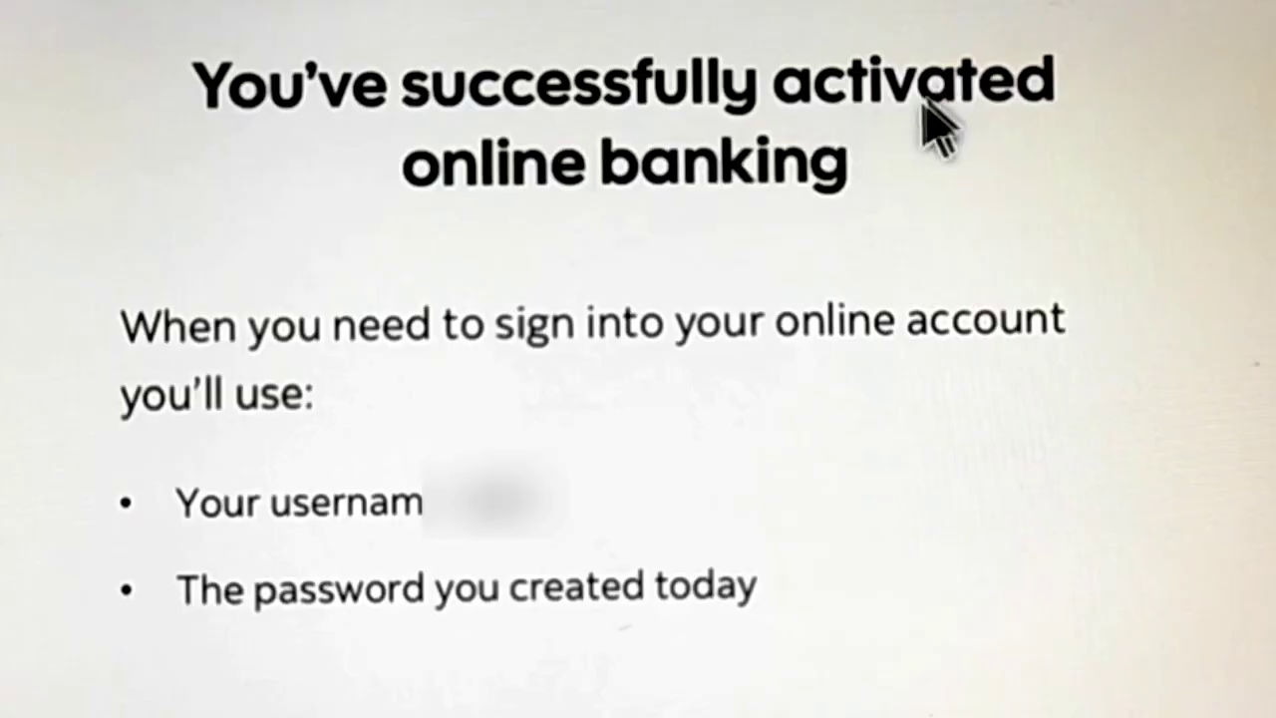
{"action": "mouse_move", "coordinate": [283, 402]}
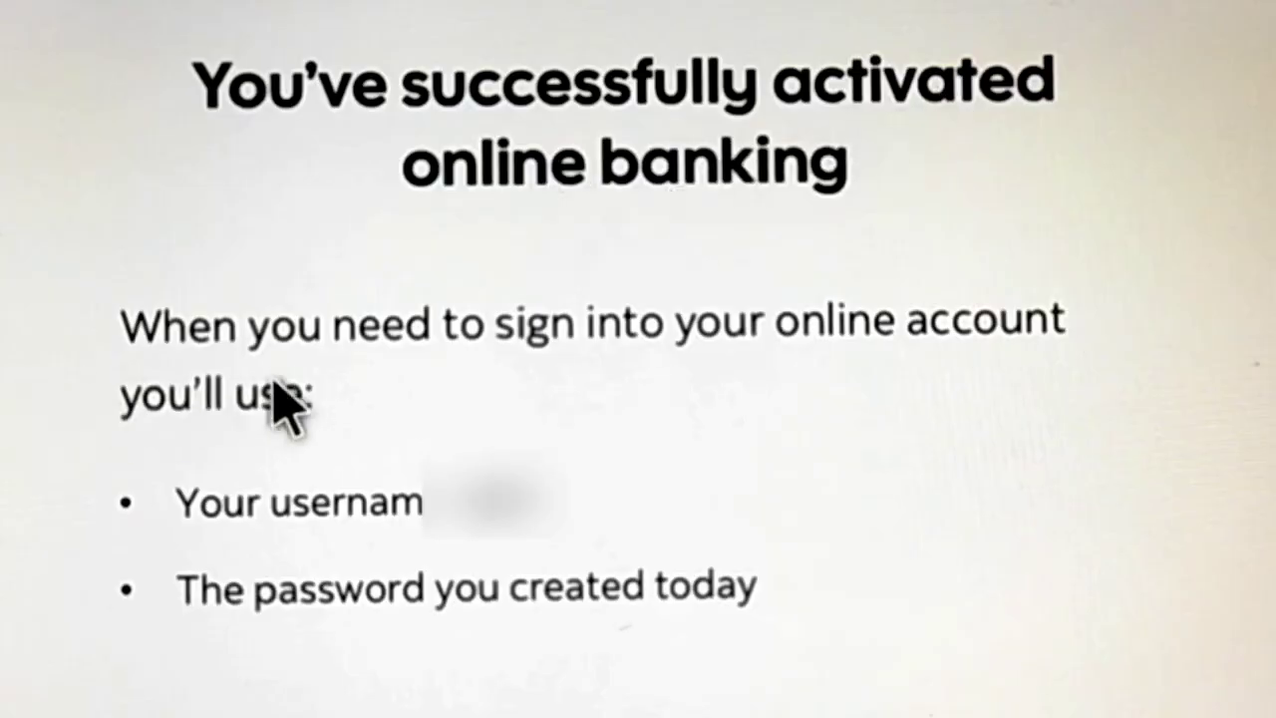